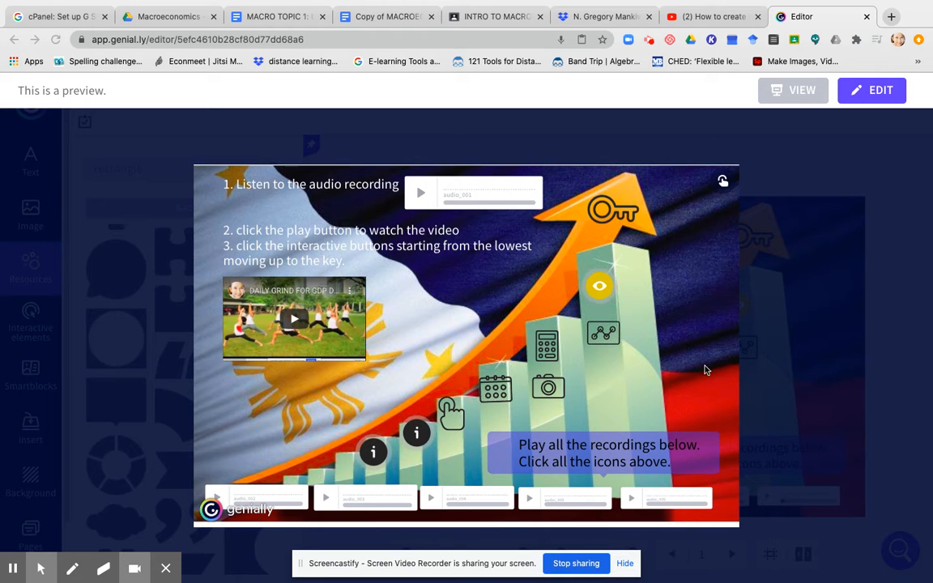
mouse_move(734, 348)
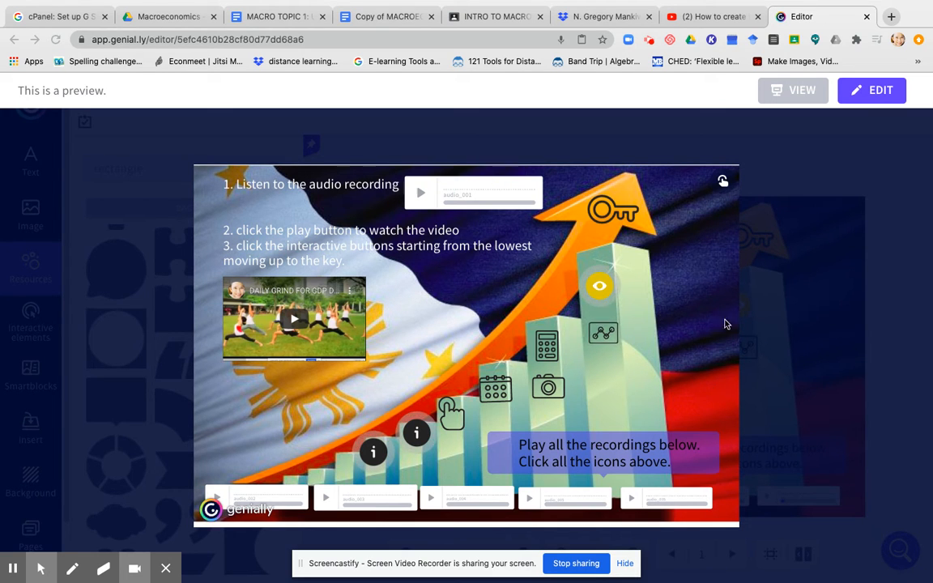
mouse_move(538, 170)
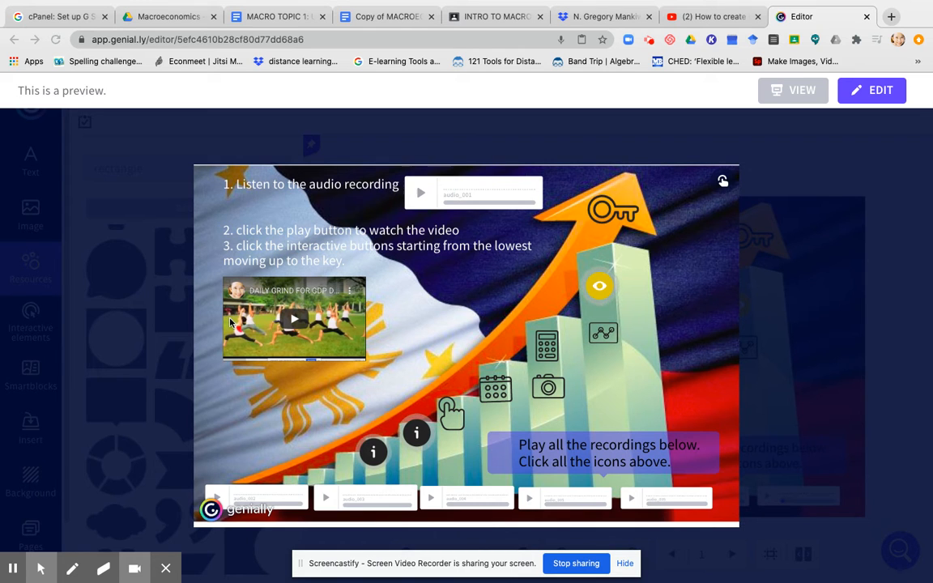
mouse_move(215, 308)
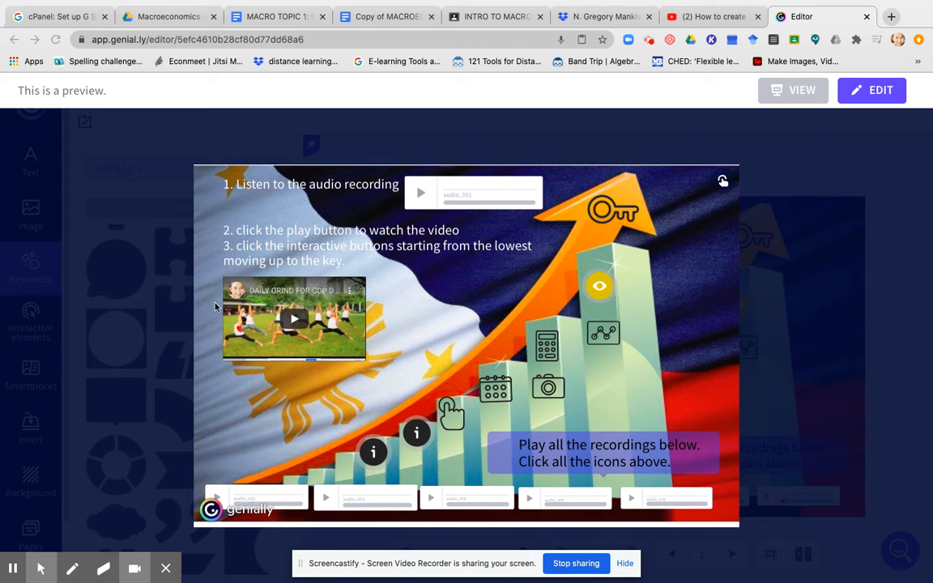
mouse_move(257, 342)
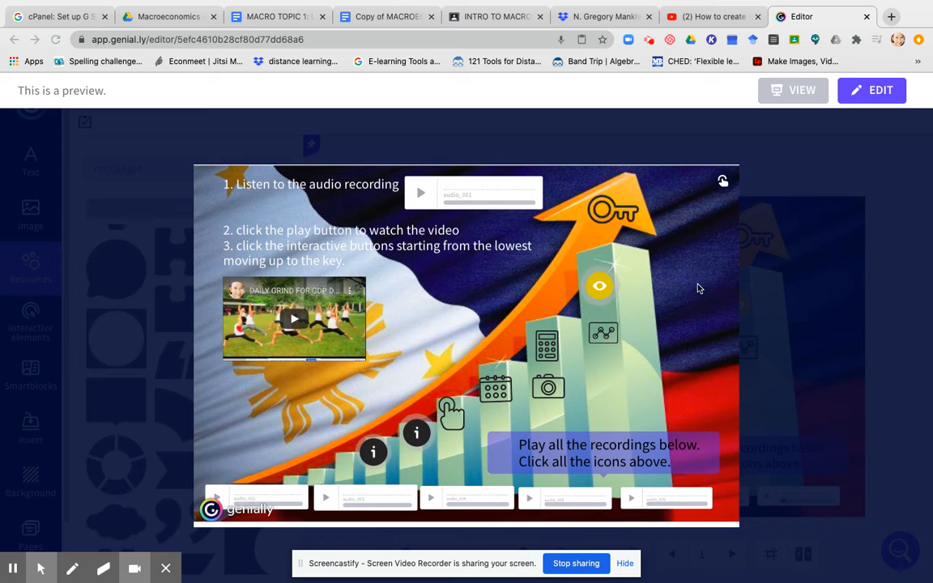
mouse_move(589, 273)
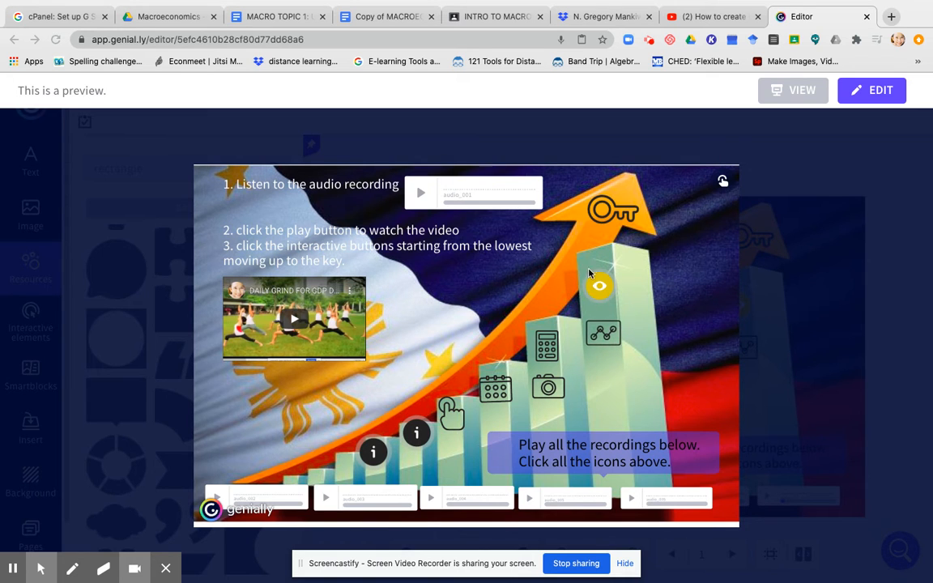
mouse_move(600, 288)
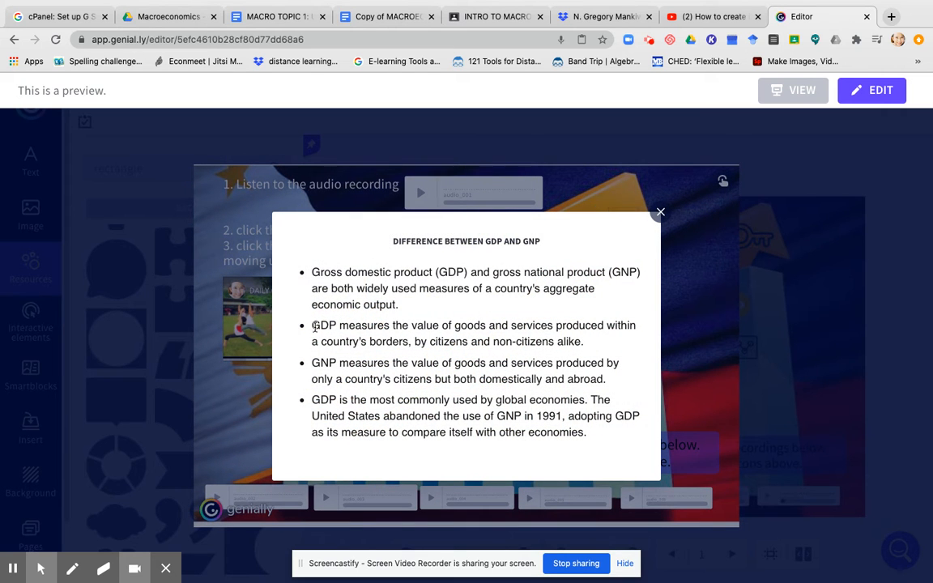
mouse_move(376, 290)
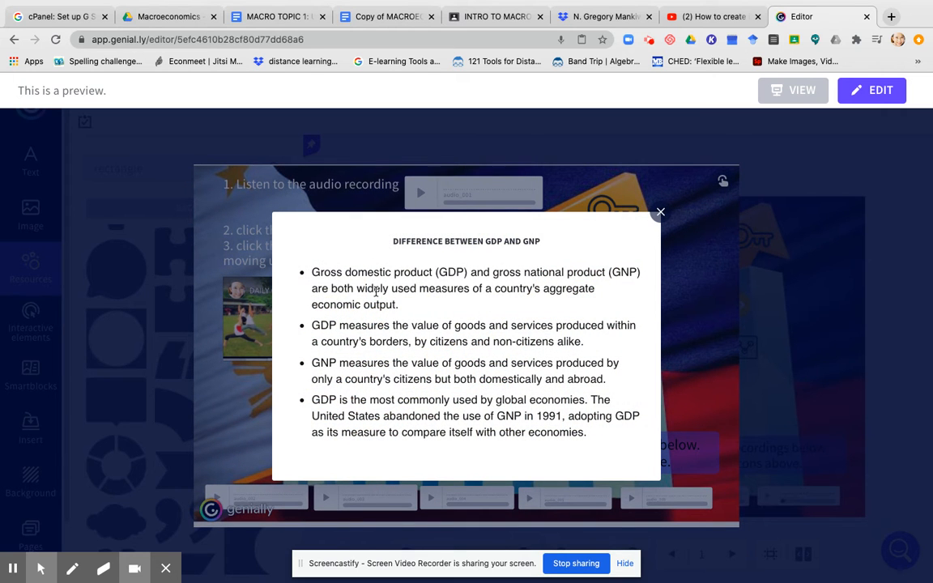
mouse_move(508, 308)
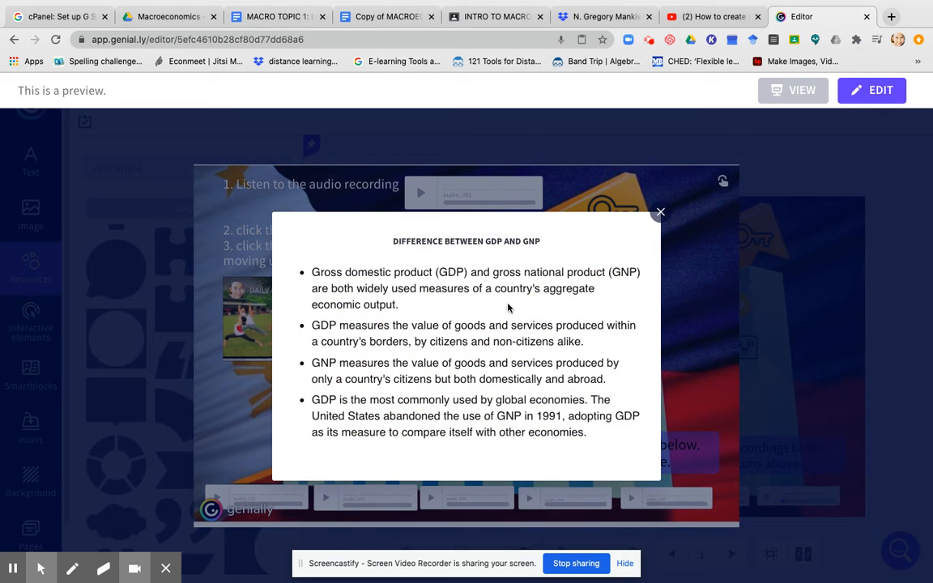
mouse_move(617, 321)
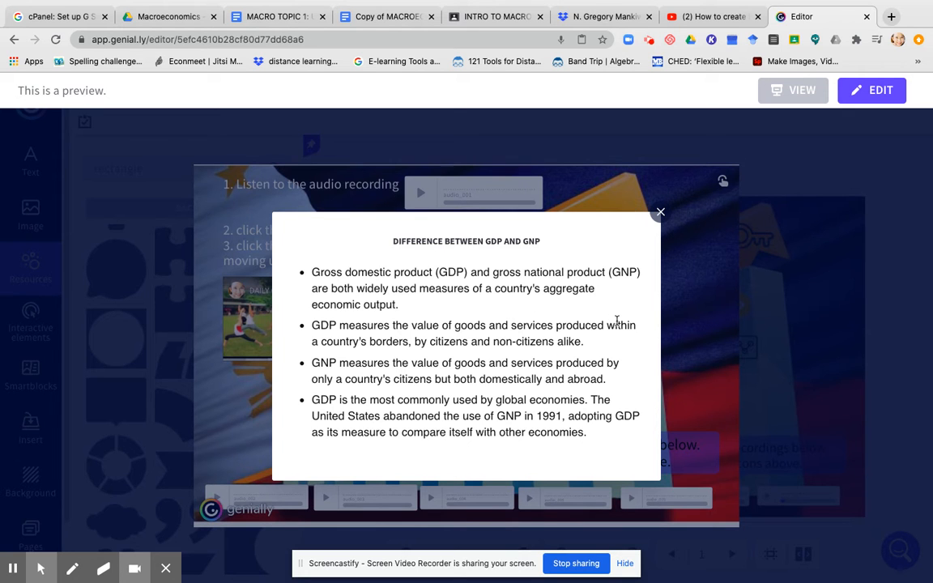
- Close the GDP and GNP comparison pop-up so the Philippines GDP growth pop-up can follow
click(661, 211)
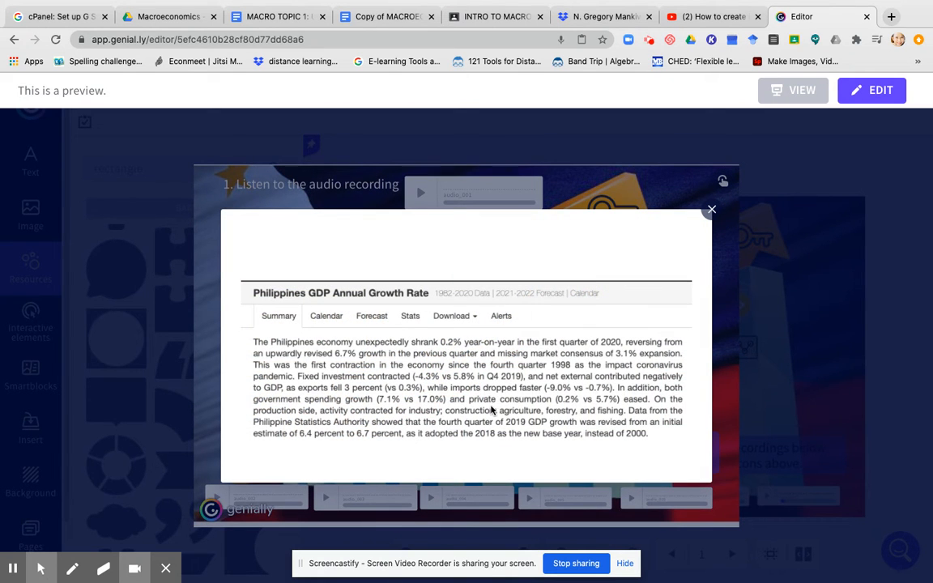
mouse_move(324, 285)
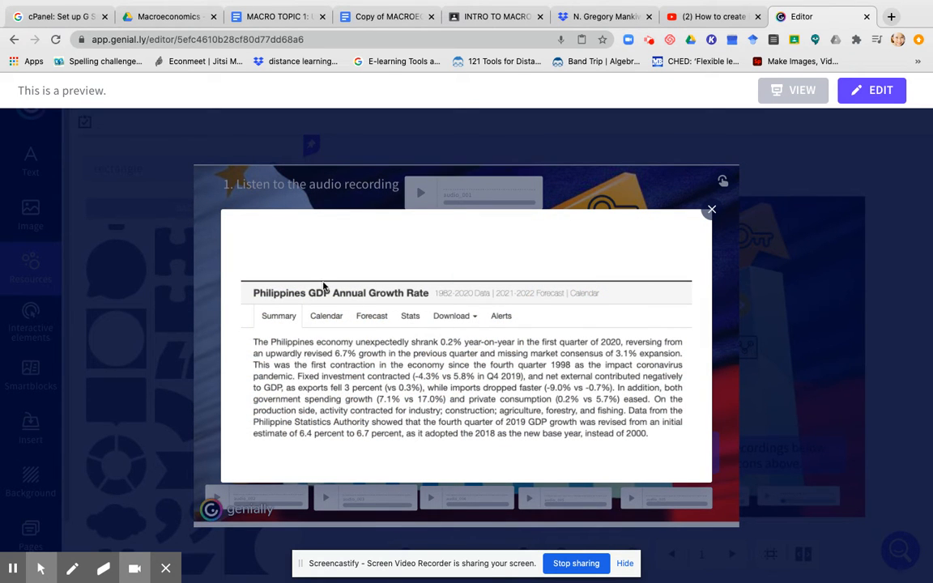
mouse_move(269, 336)
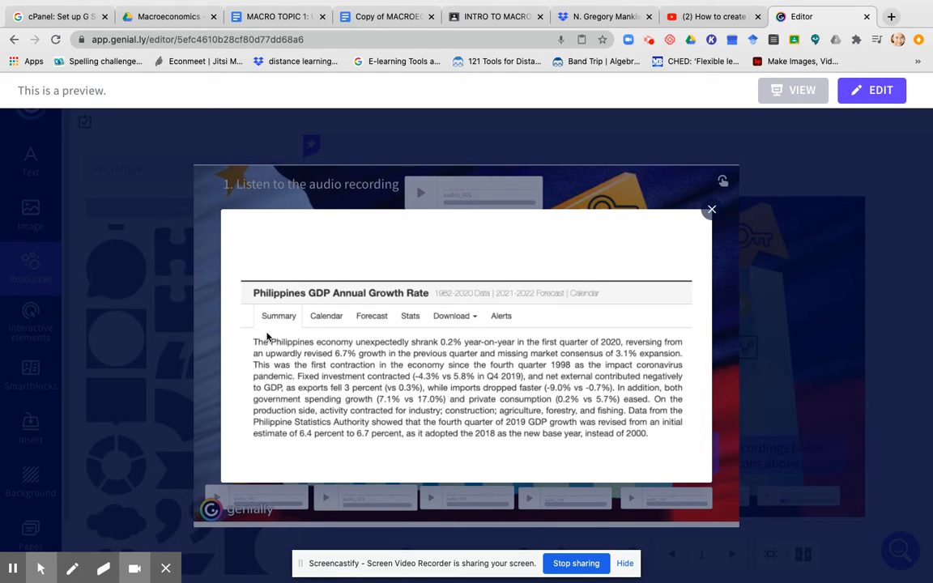
mouse_move(353, 359)
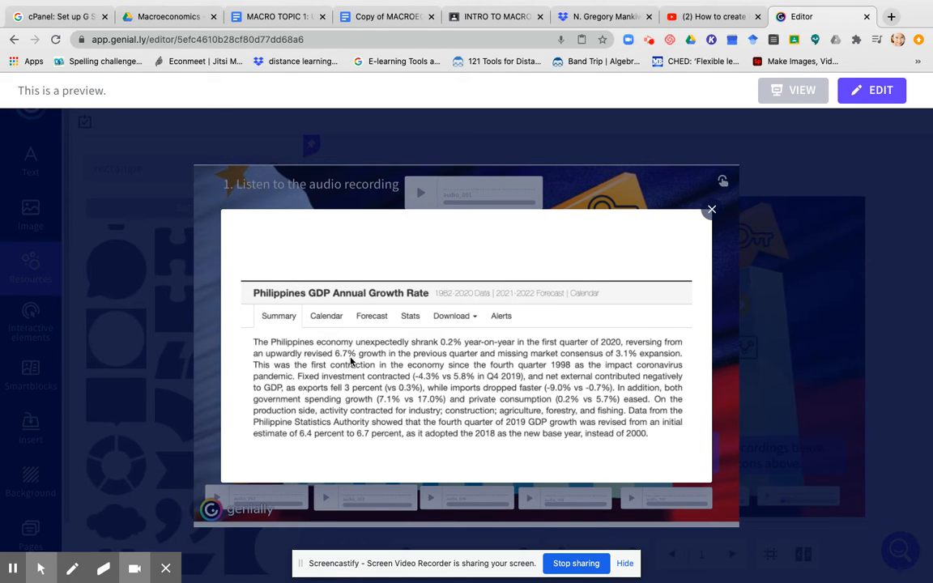
mouse_move(554, 387)
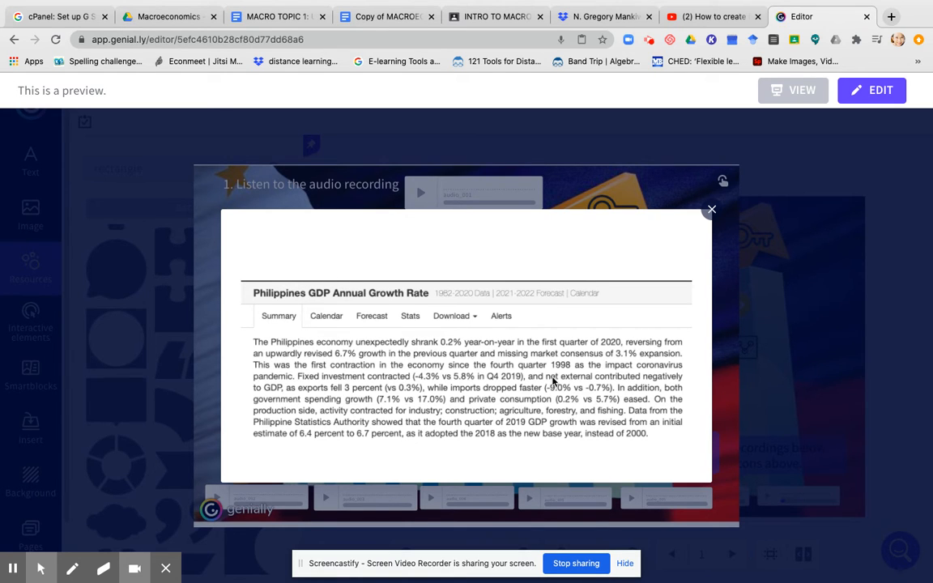
mouse_move(505, 347)
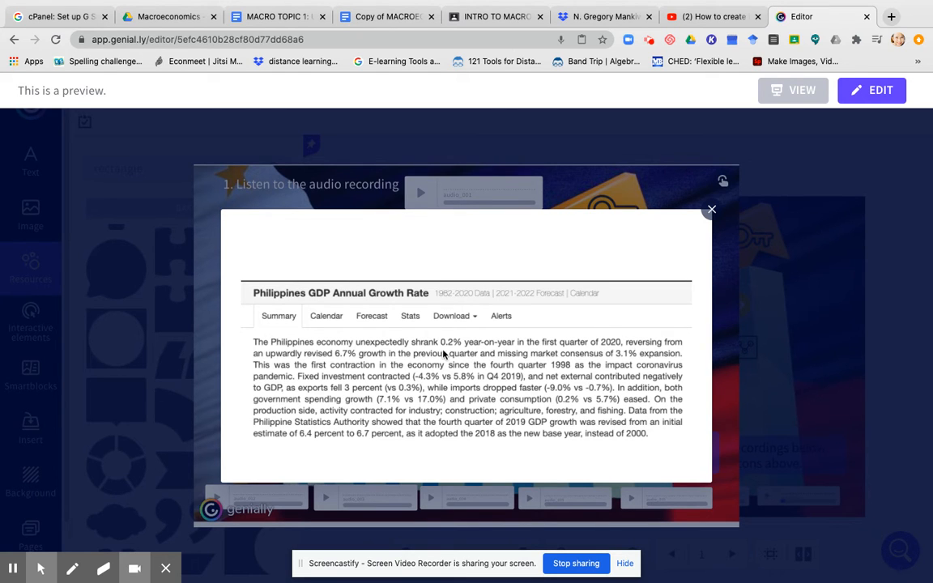
mouse_move(647, 359)
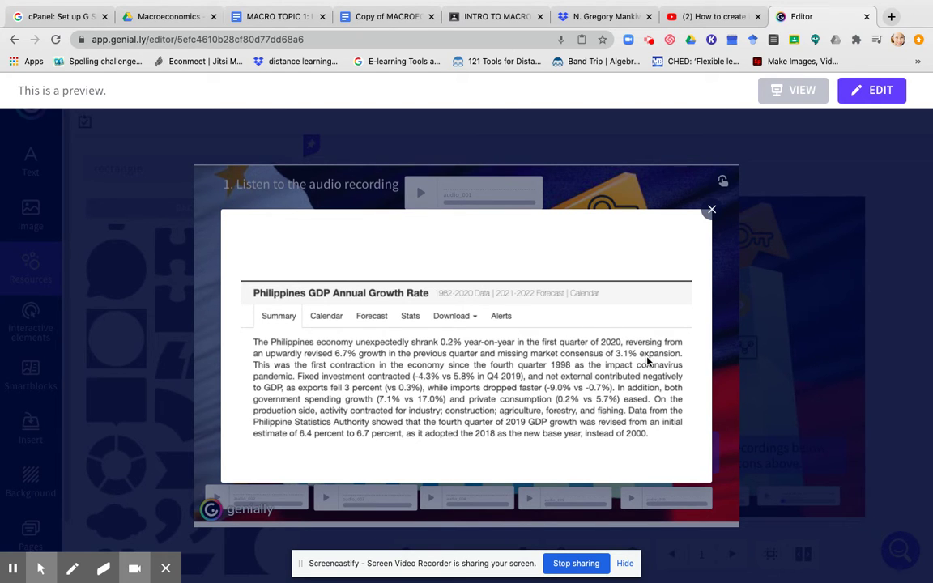
mouse_move(567, 338)
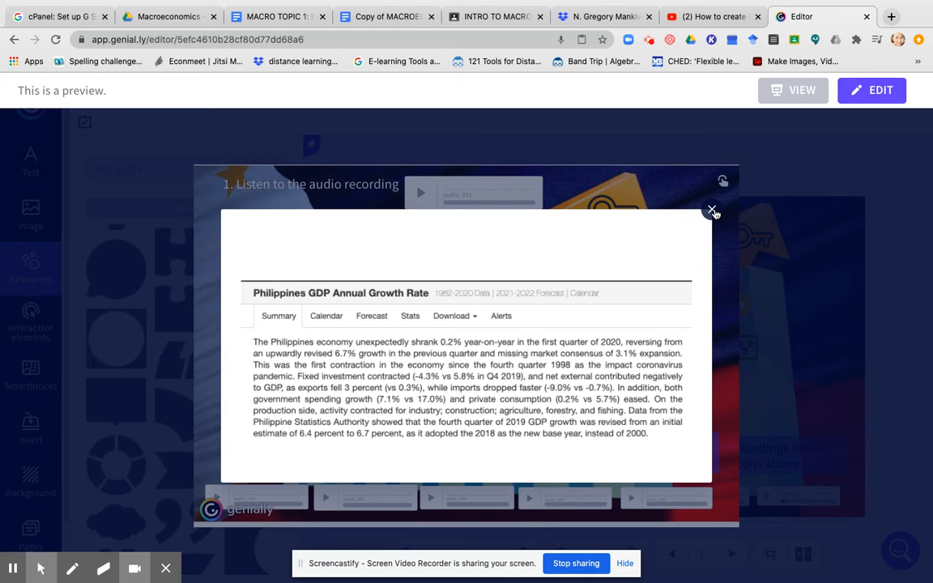
click(711, 211)
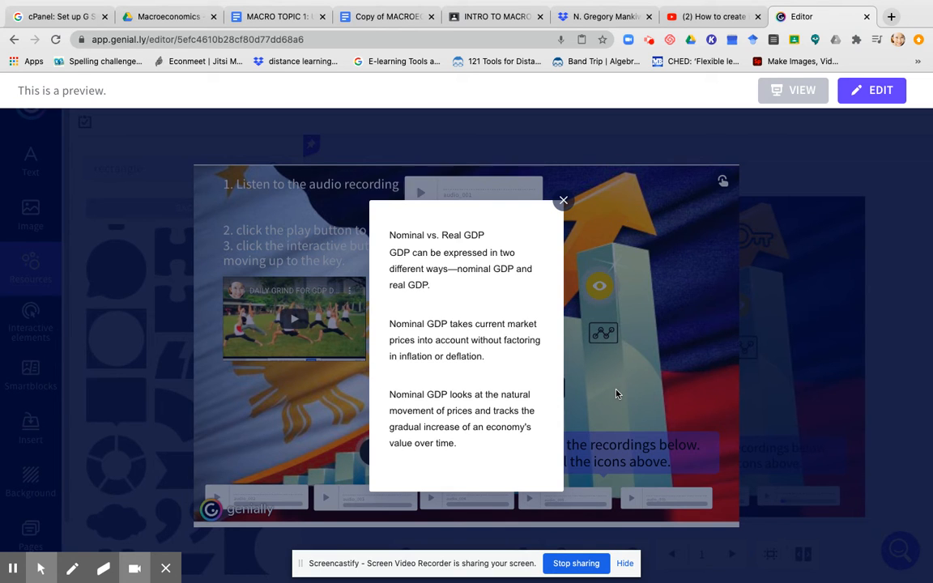
click(564, 201)
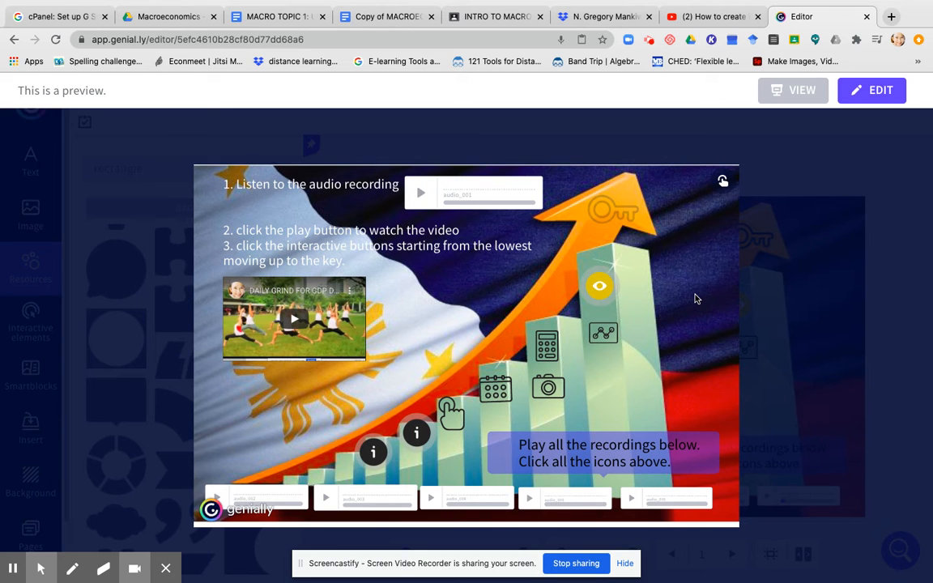
mouse_move(683, 324)
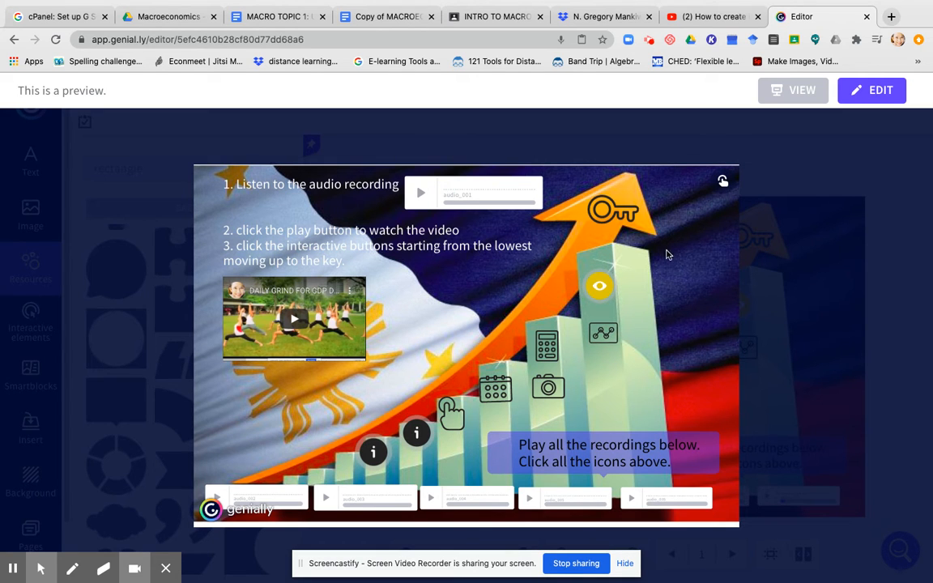
mouse_move(687, 343)
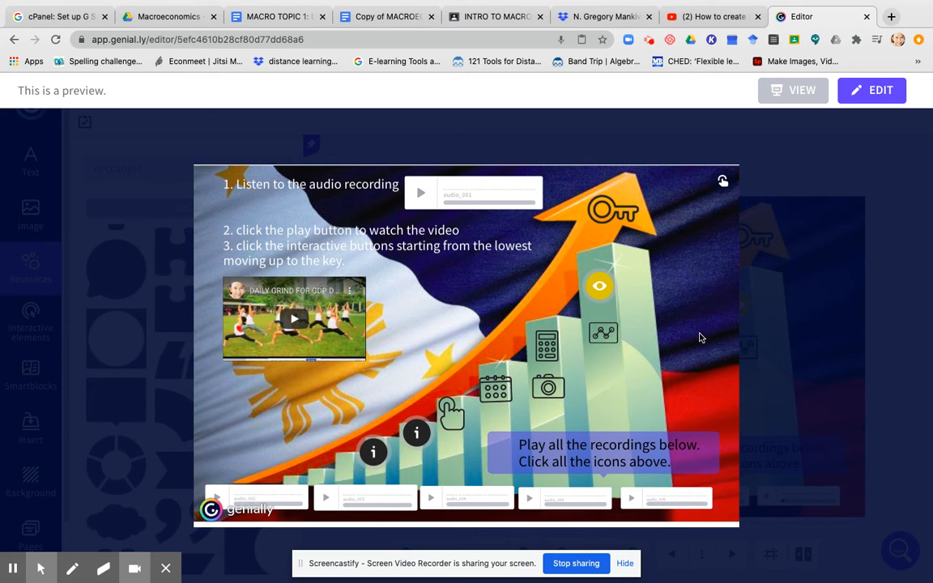
mouse_move(441, 370)
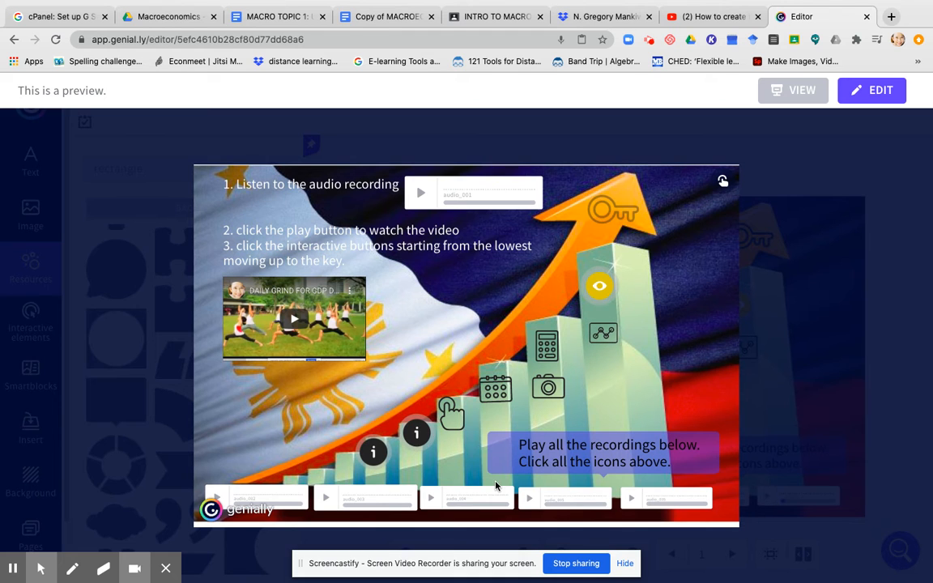
mouse_move(512, 457)
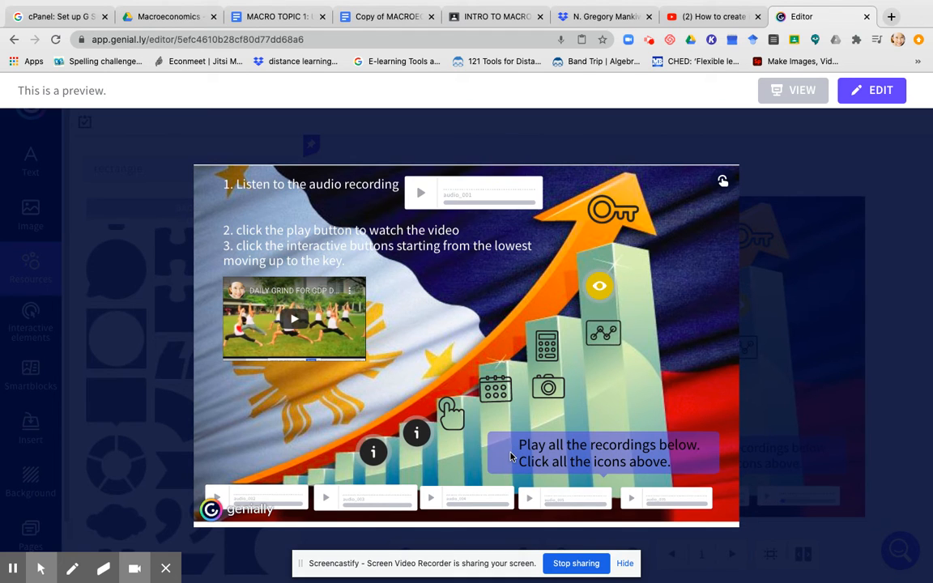
mouse_move(671, 493)
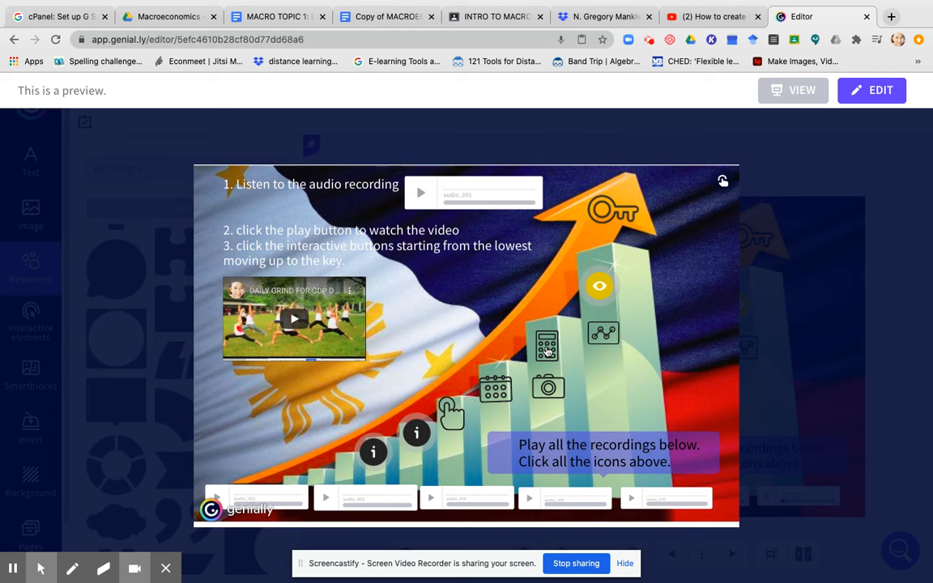
mouse_move(421, 193)
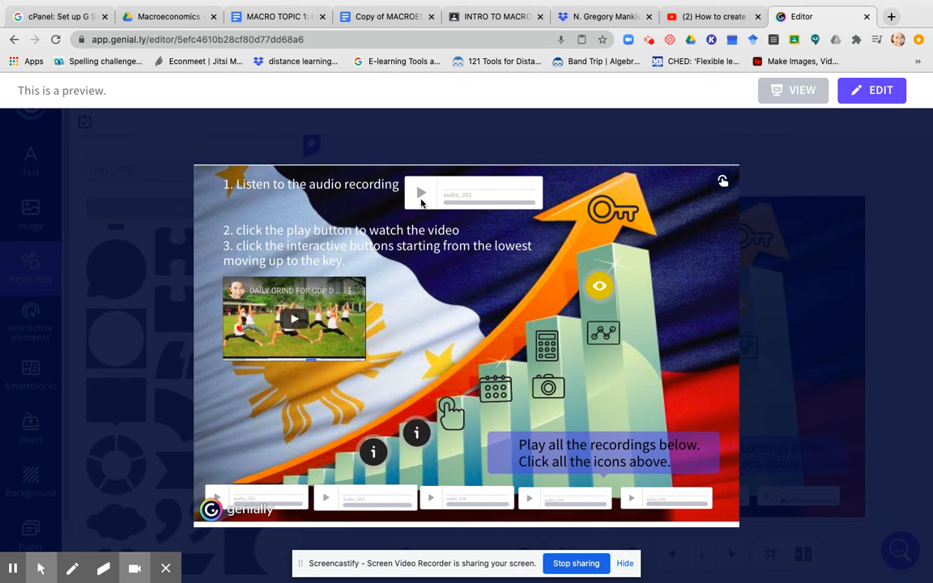
click(421, 194)
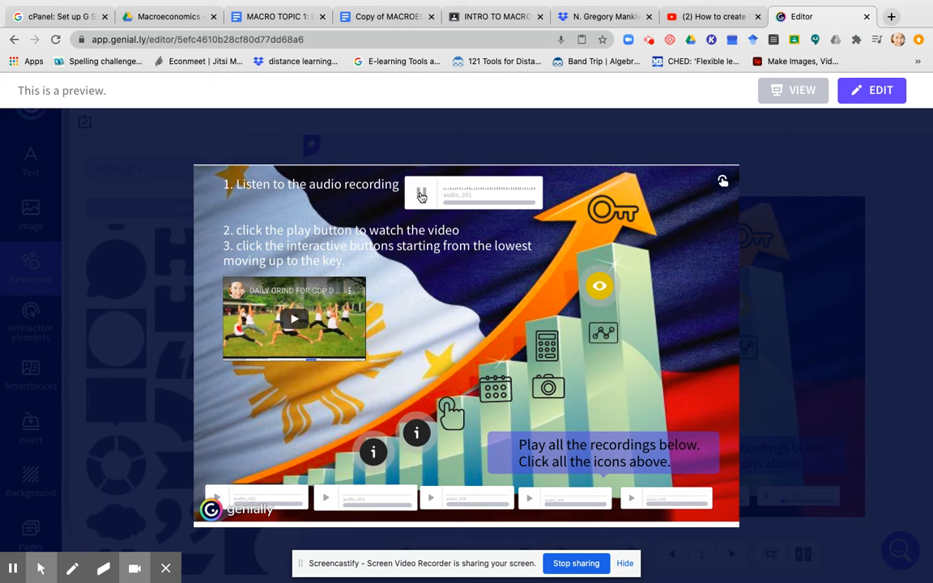
click(421, 194)
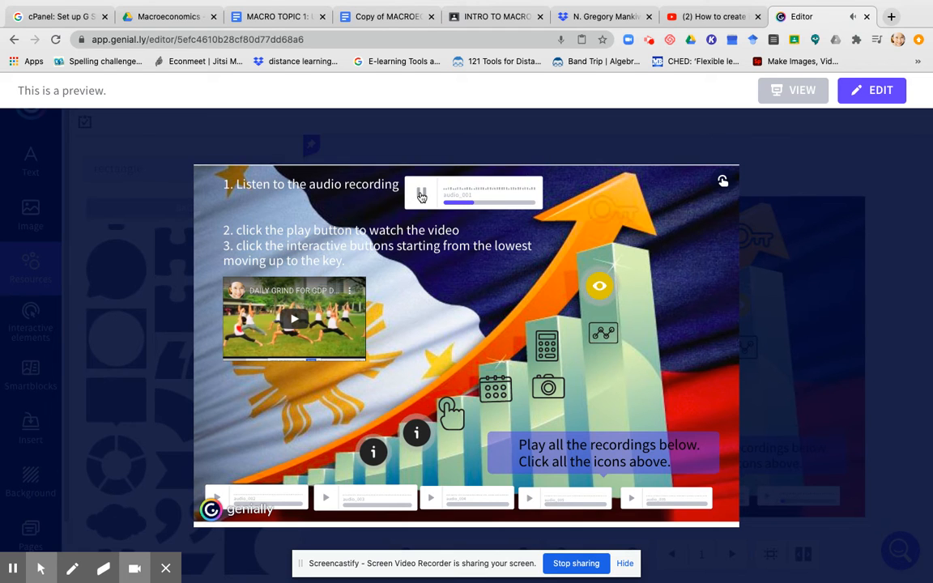
click(421, 192)
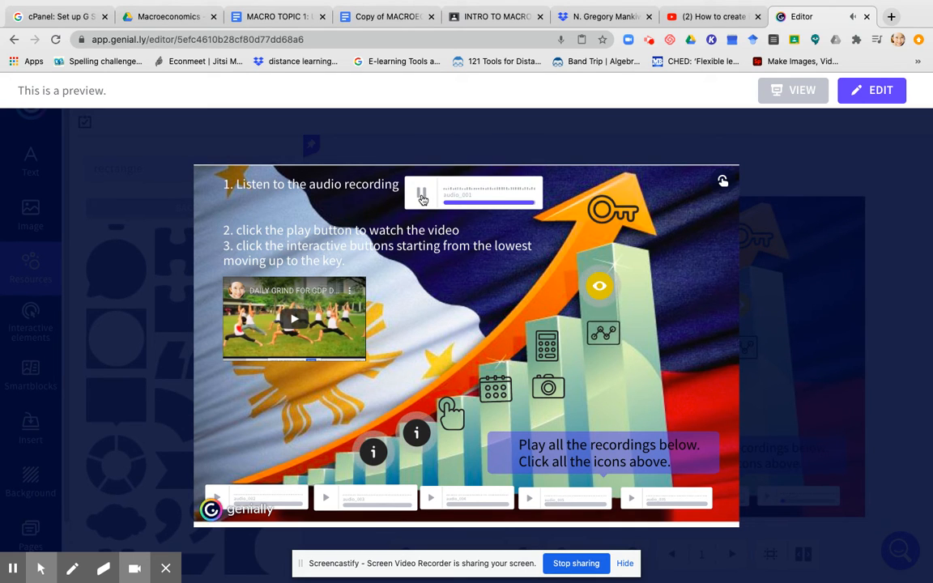
click(422, 195)
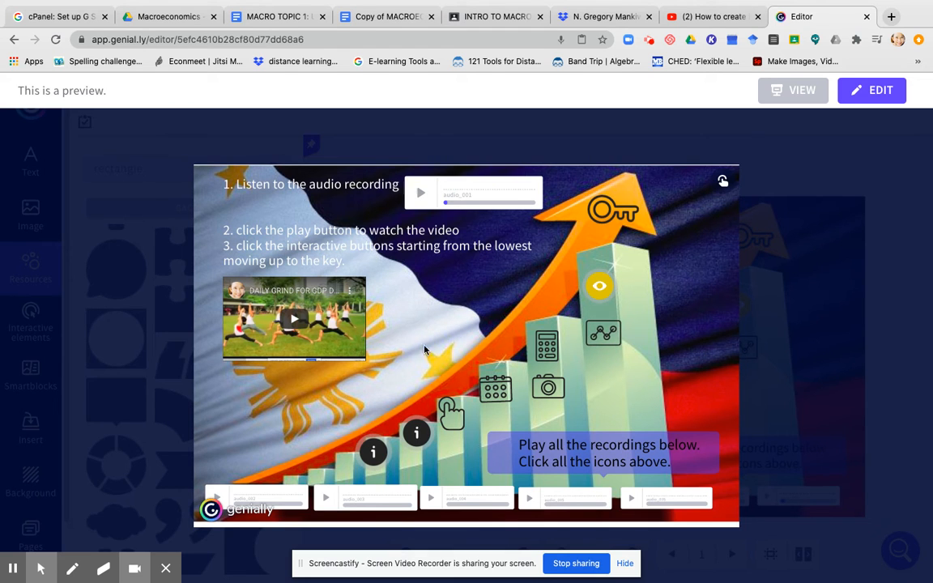
- Play the embedded 'Daily Grind for GDP' YouTube video, watch part of it, then pause it
click(292, 321)
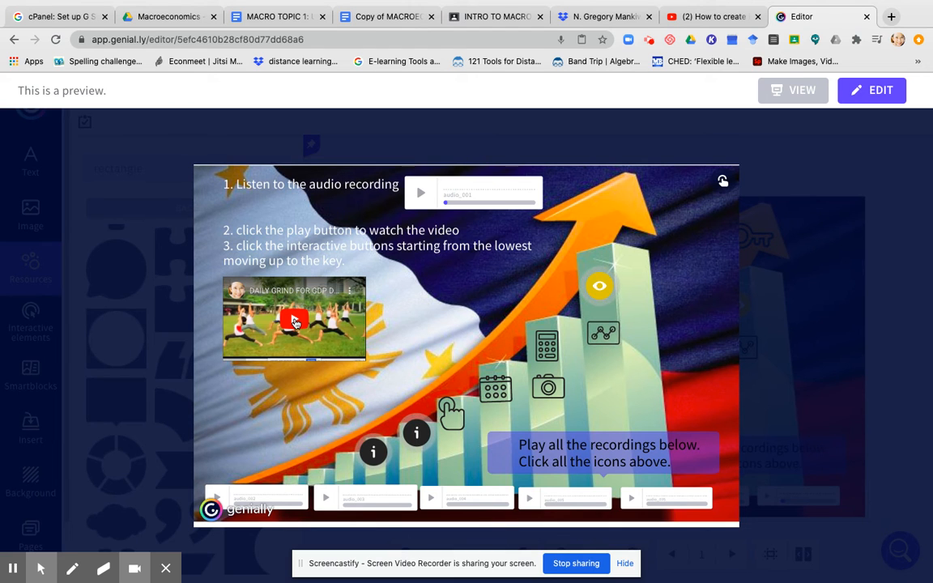
click(293, 320)
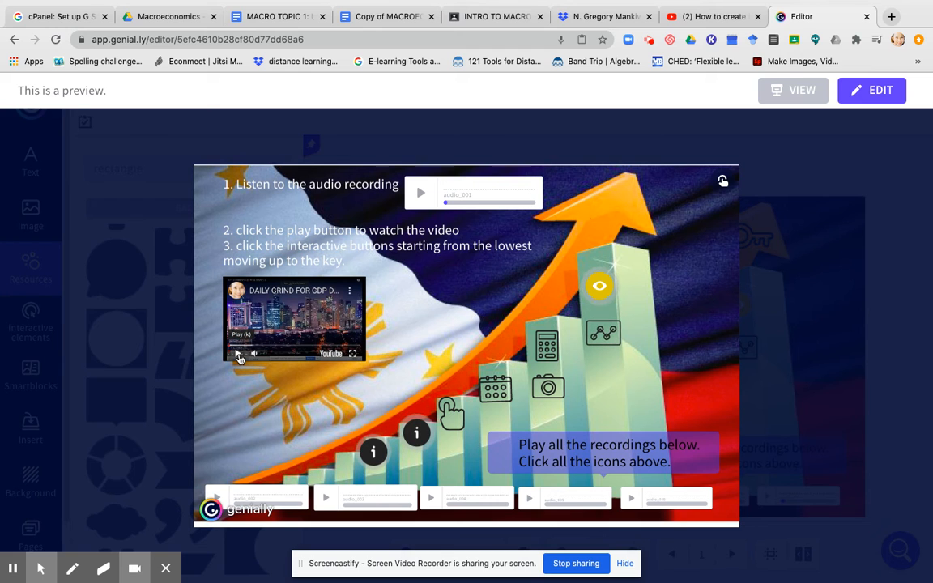
click(237, 353)
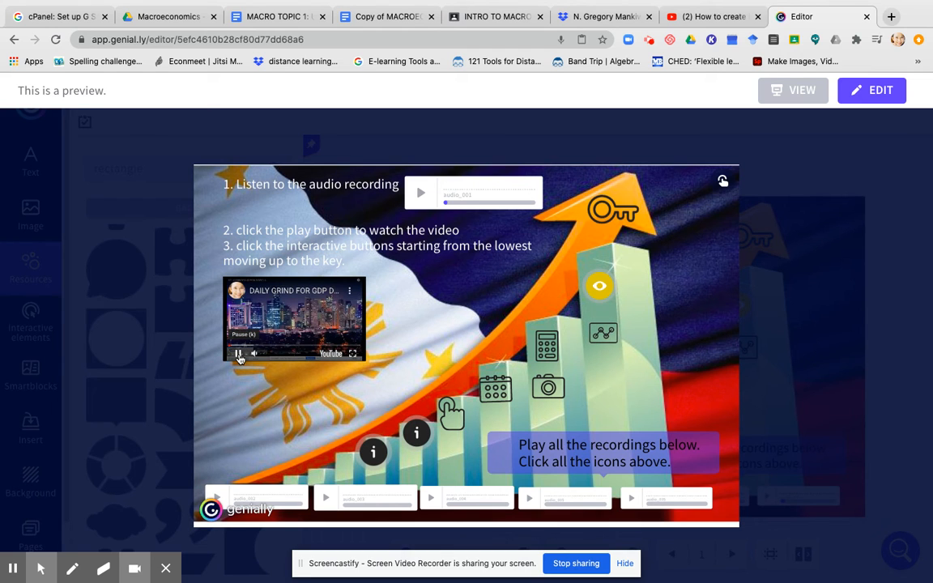
click(239, 353)
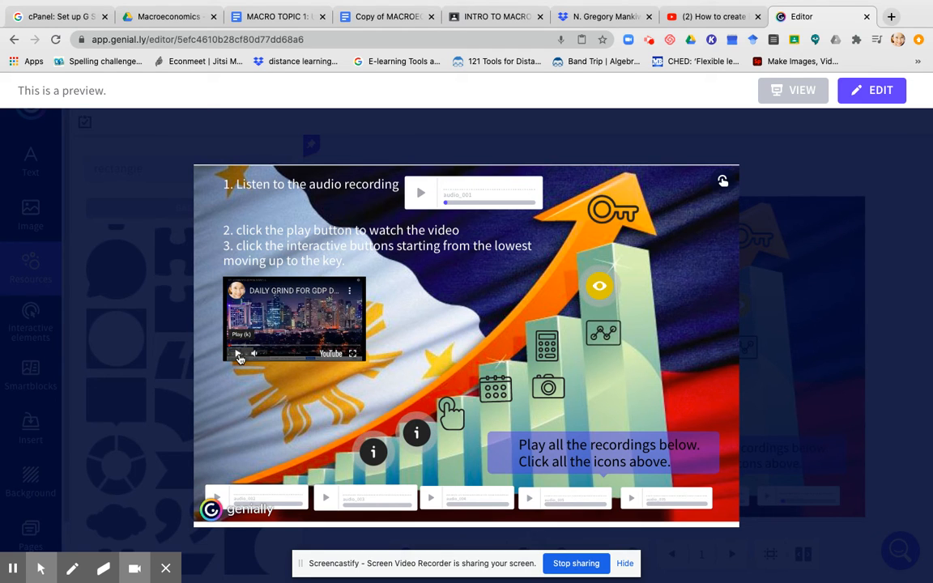
click(237, 355)
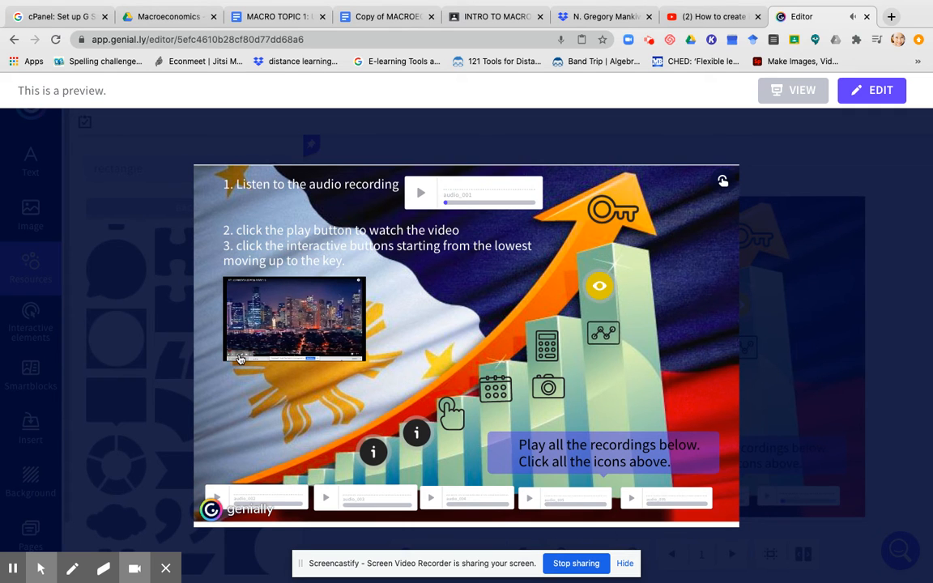
click(294, 321)
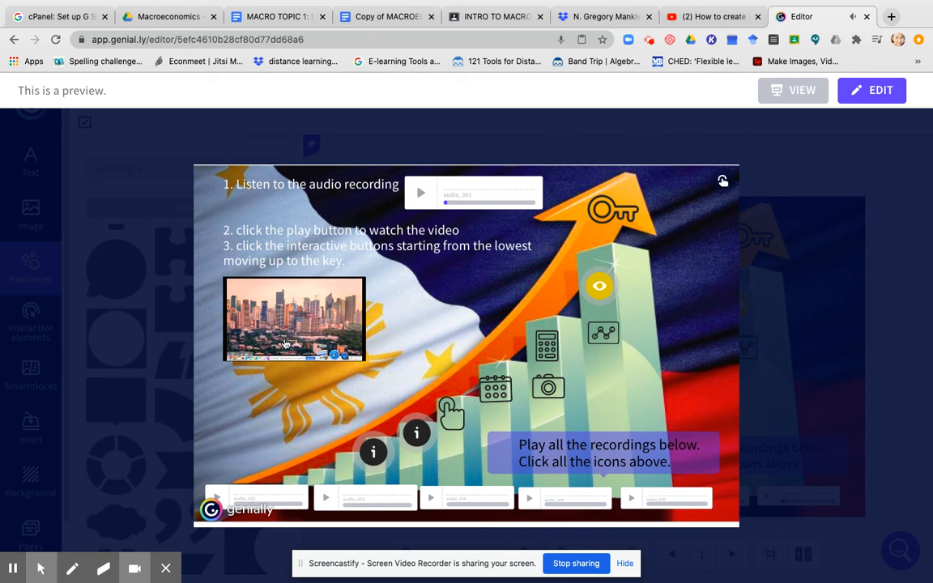
click(295, 317)
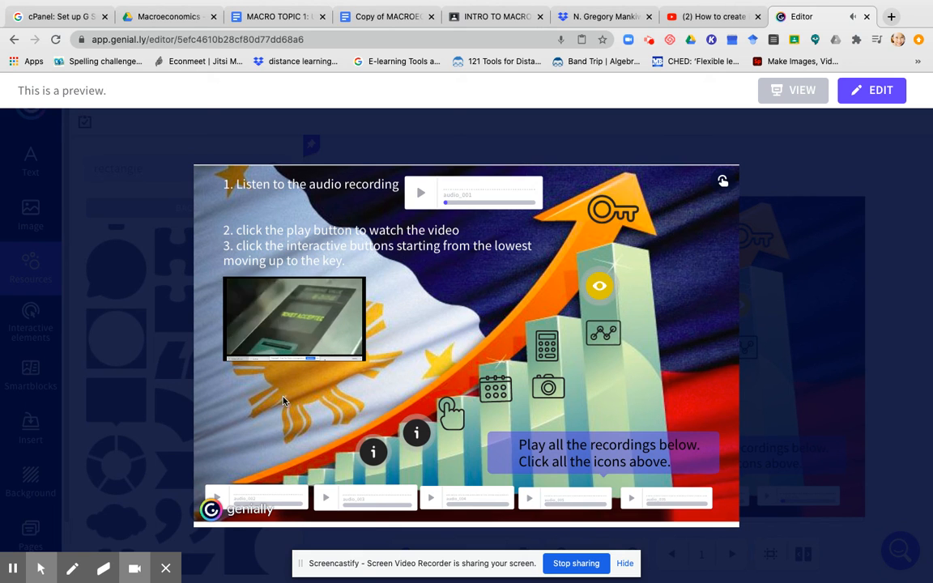
click(295, 319)
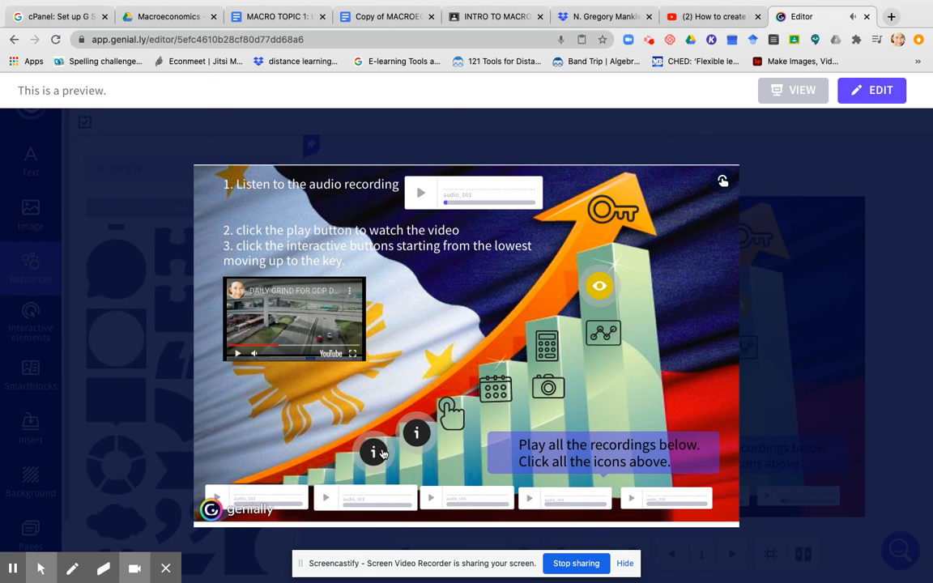
click(369, 450)
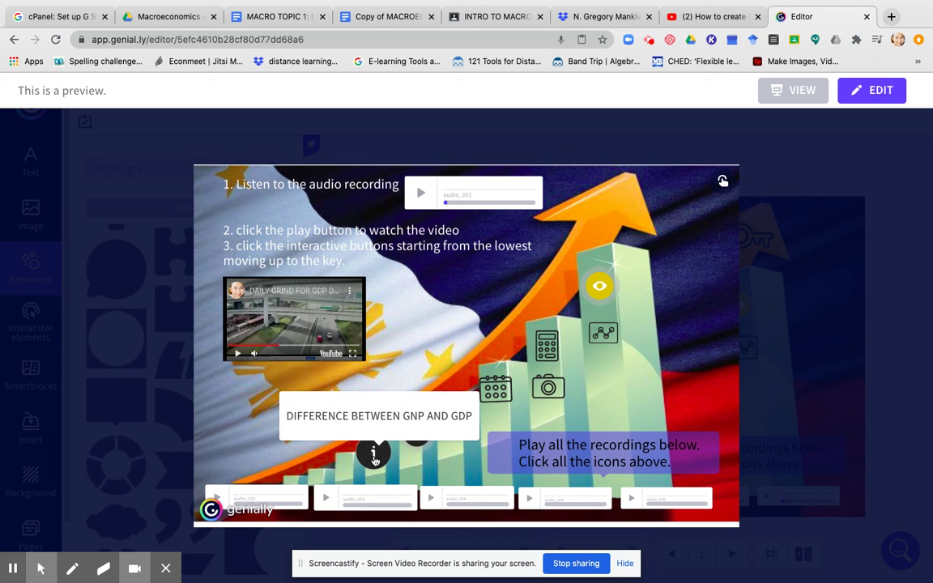
click(373, 455)
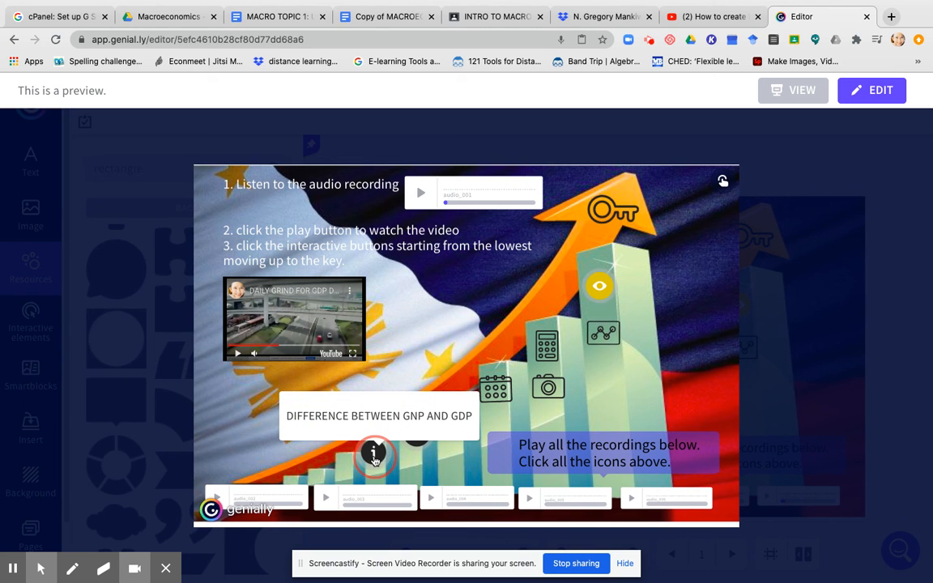
click(374, 455)
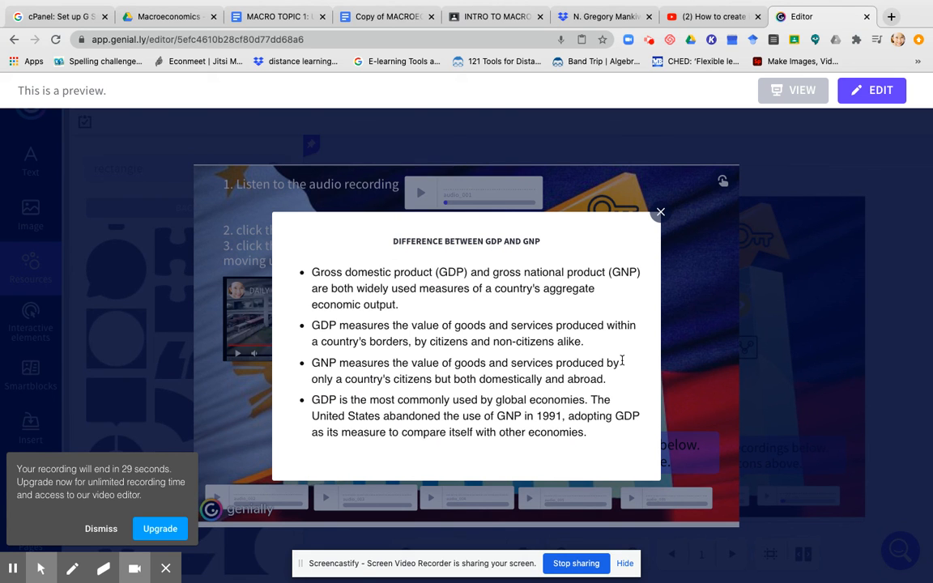
click(661, 210)
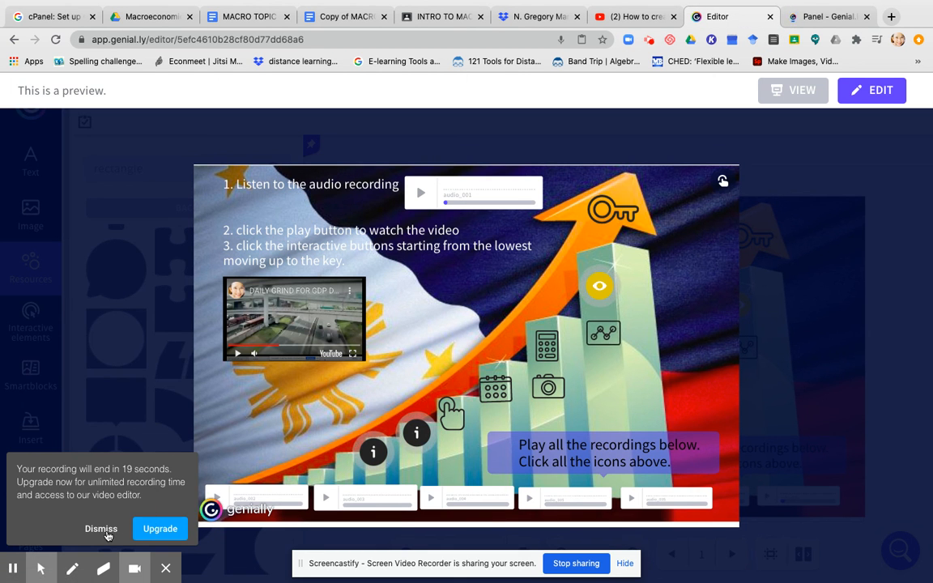
click(98, 528)
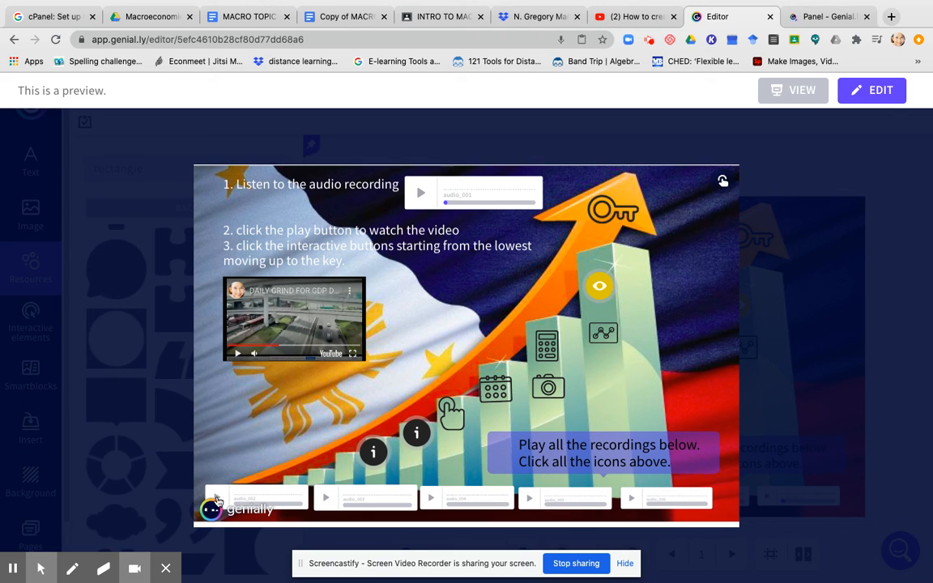